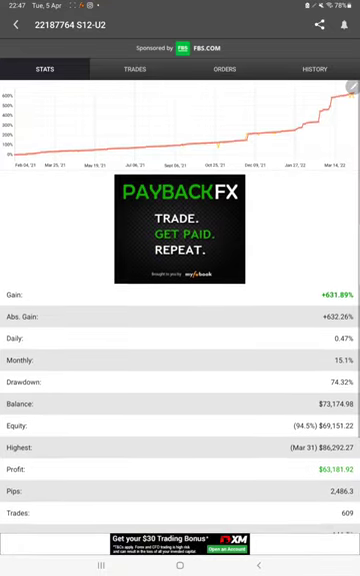
Step: Scroll down through the account's Stats figures before moving to the open EURUSD trades
{"action": "scroll", "scroll_direction": "down", "scroll_amount": 3}
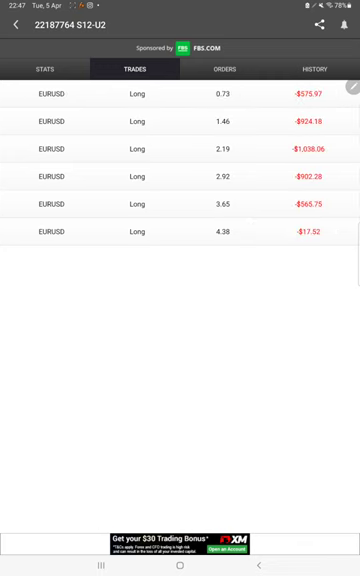
Step: Review the History list of the account's closed trades
{"action": "left_click", "coordinate": [316, 70]}
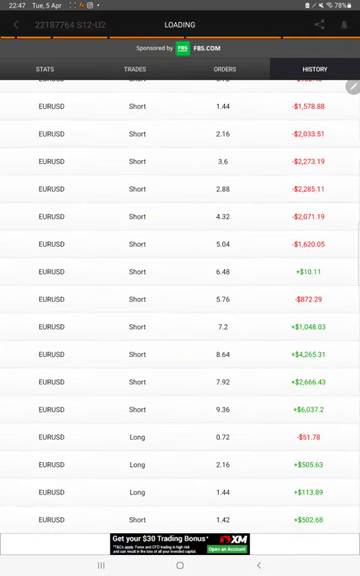
{"action": "scroll", "scroll_direction": "down", "scroll_amount": 3}
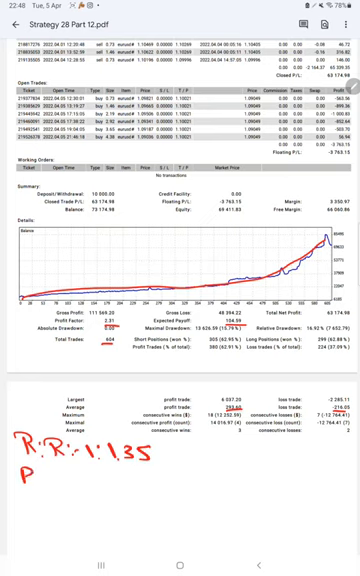
Step: Handwrite 'B2: 42%' break-even and an 'Acc:' label beneath the 1:1.35 R:R note
{"action": "type", "text": "B.2.:"}
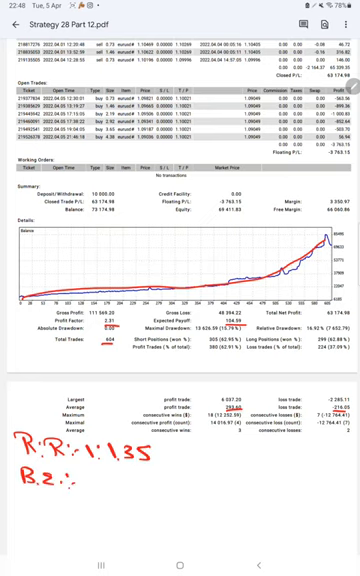
{"action": "type", "text": "4."}
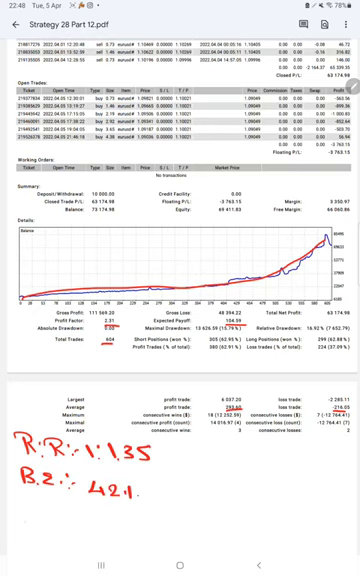
{"action": "type", "text": "Acc:"}
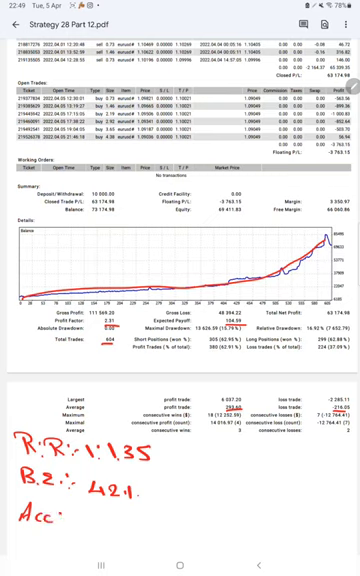